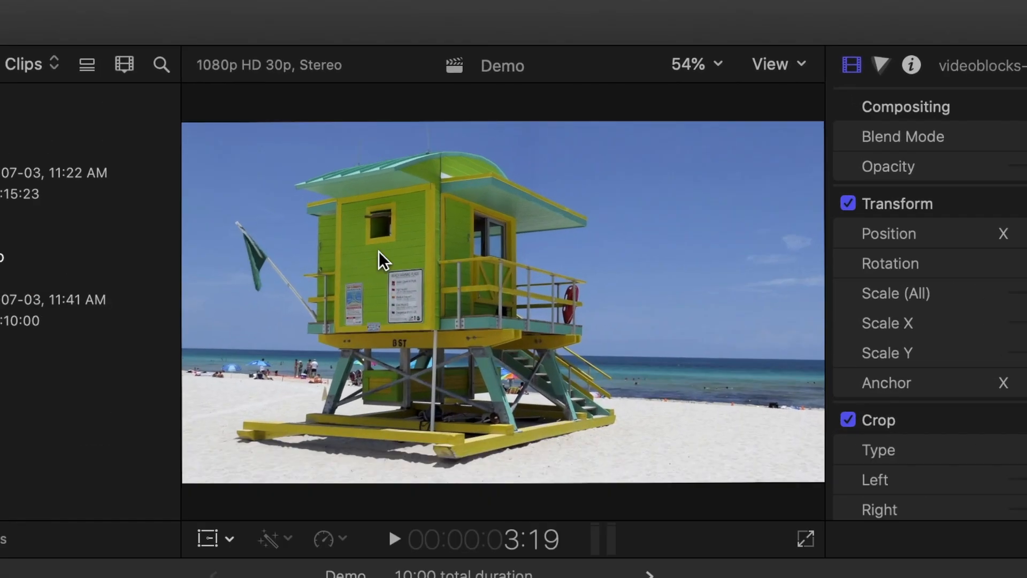
mouse_move(390, 267)
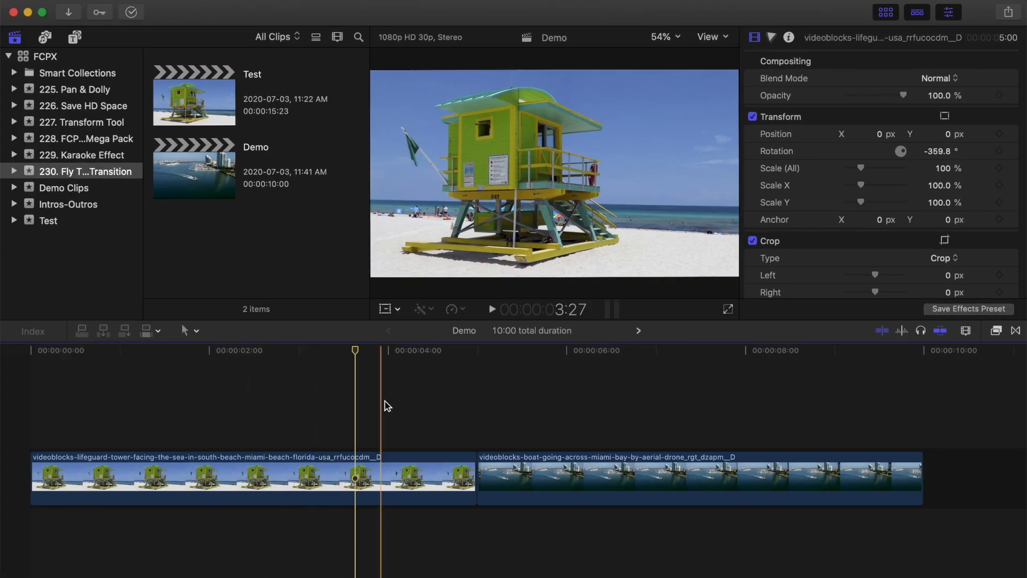
Blade the lifeguard clip at 4:00 and lift its final second above the storyline
click(370, 403)
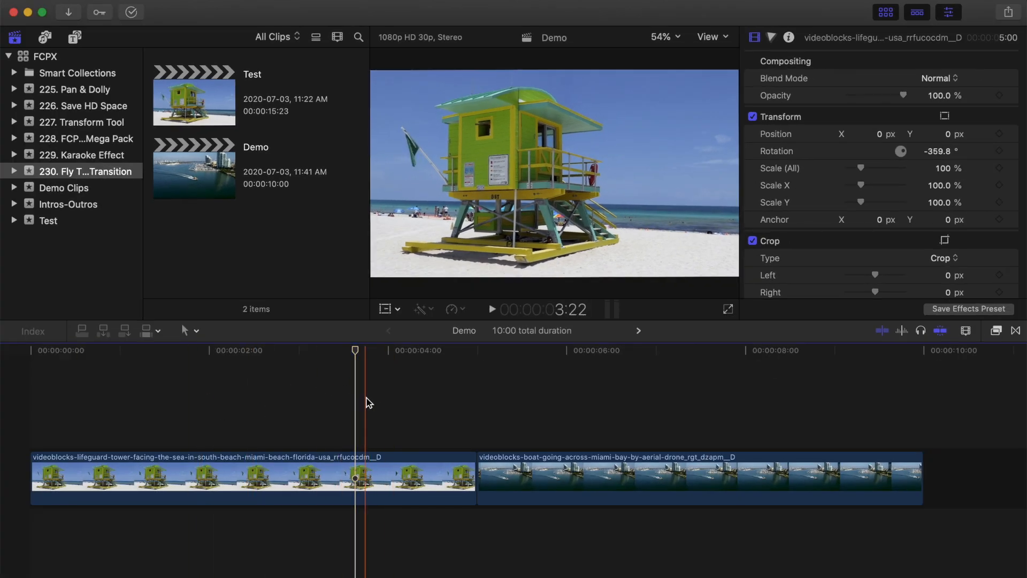
click(476, 350)
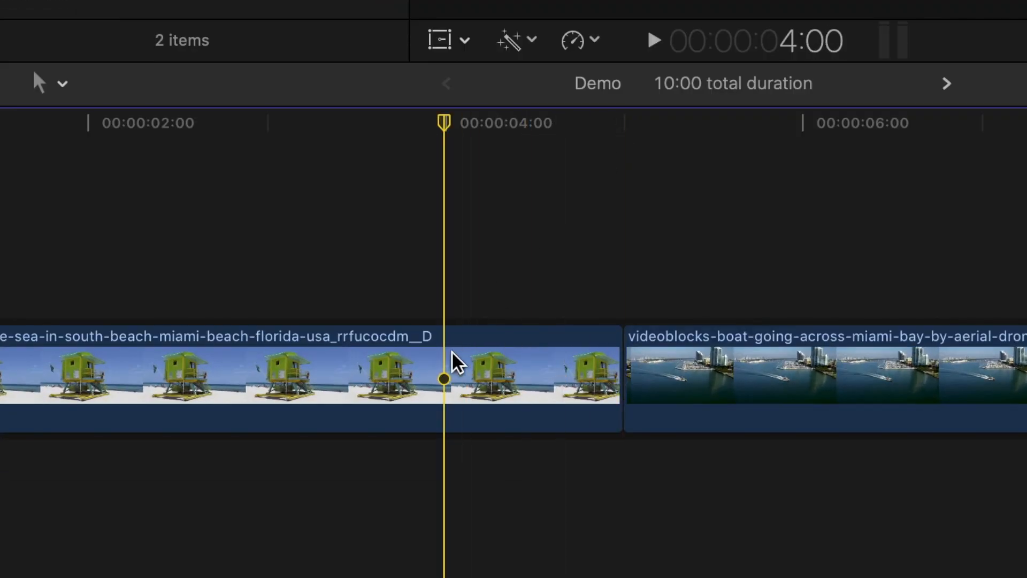
key(cmd+b)
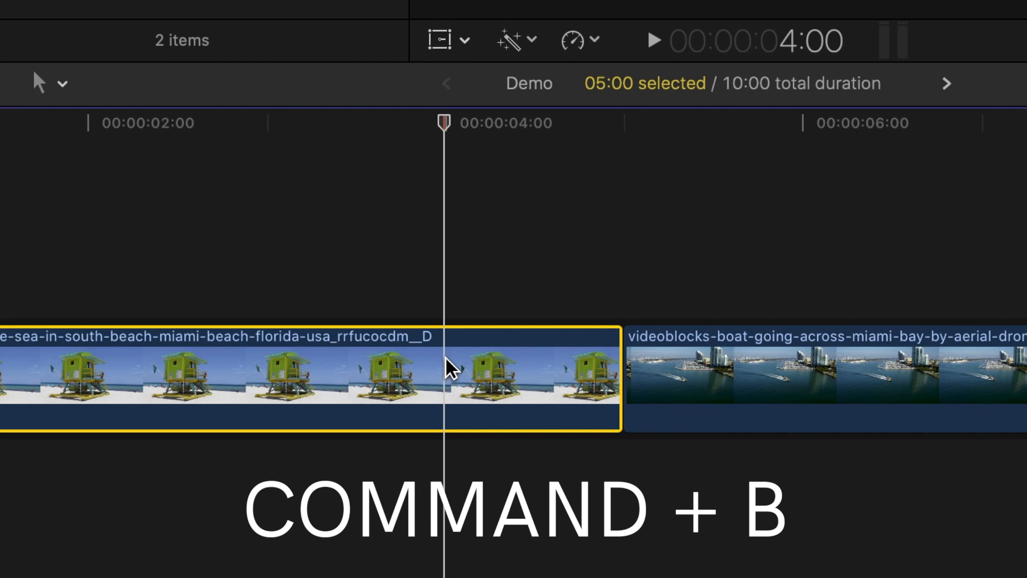
key(cmd+b)
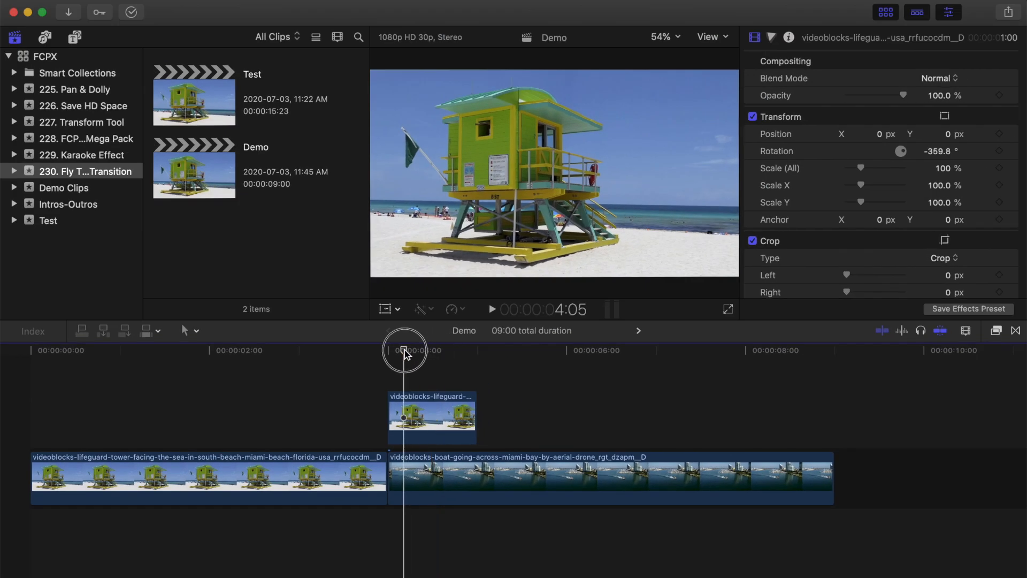
Apply Draw Mask to the lifted piece at 400% zoom, tracing the tower window, inverted
click(996, 330)
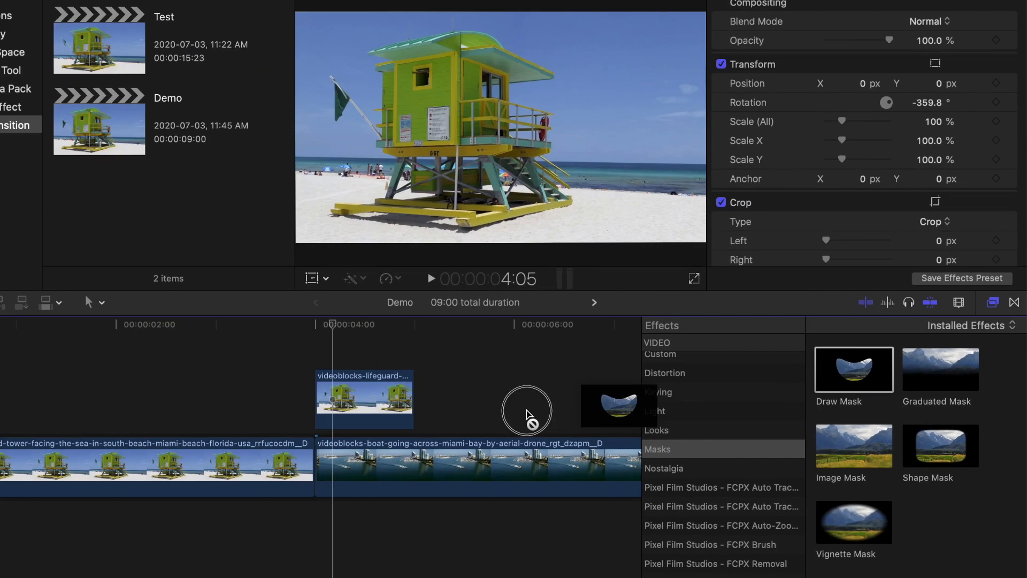
double_click(854, 369)
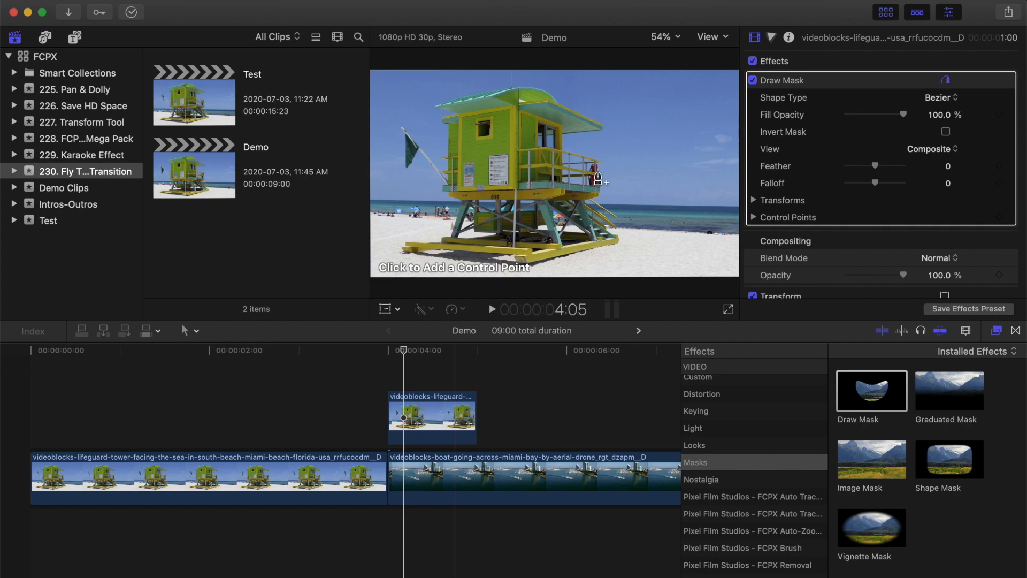
click(663, 37)
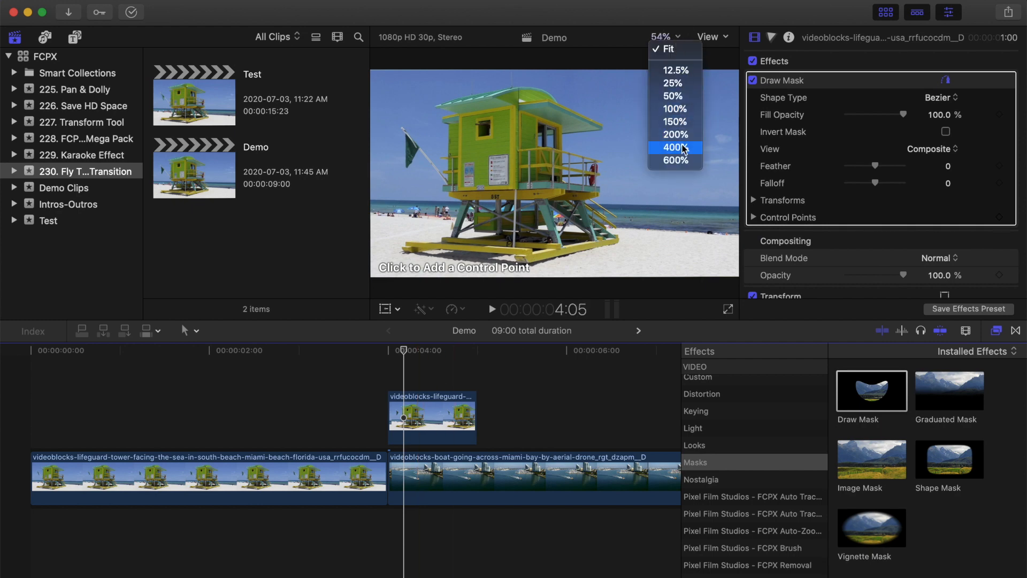
click(674, 146)
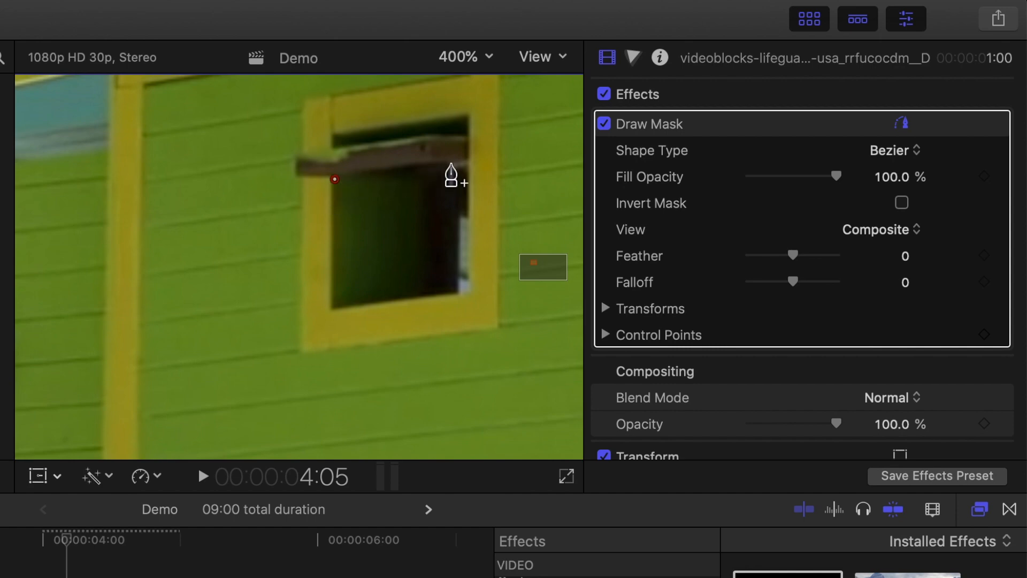
click(465, 292)
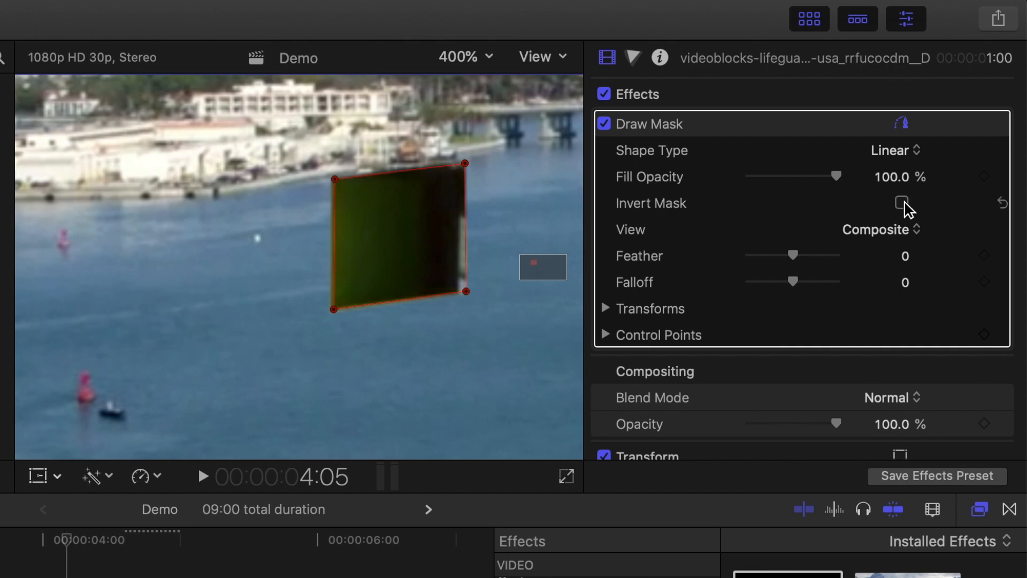
click(902, 203)
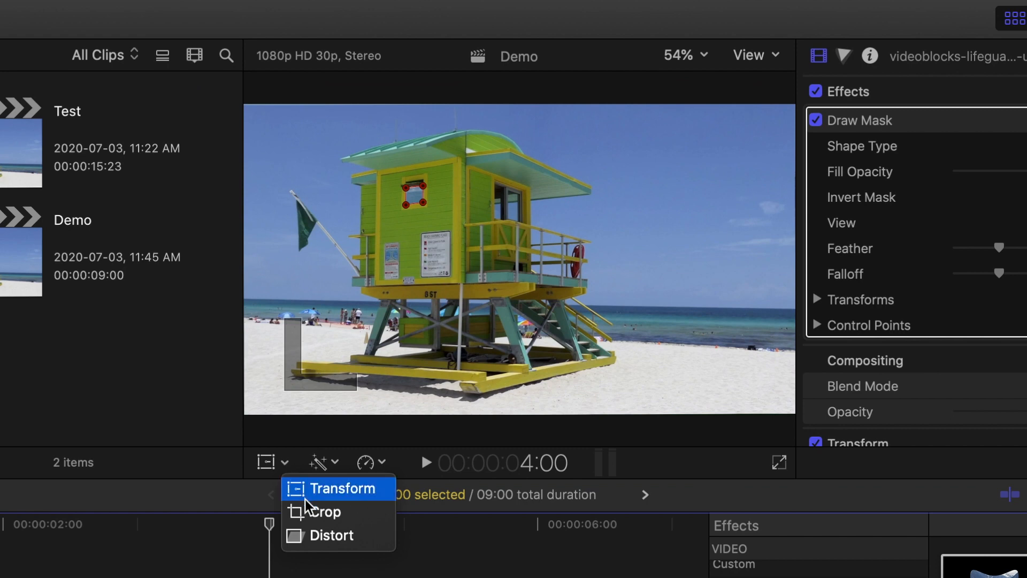
Drag the Crop tool's corners tightly around the tower window, then zoom in to inspect
click(322, 511)
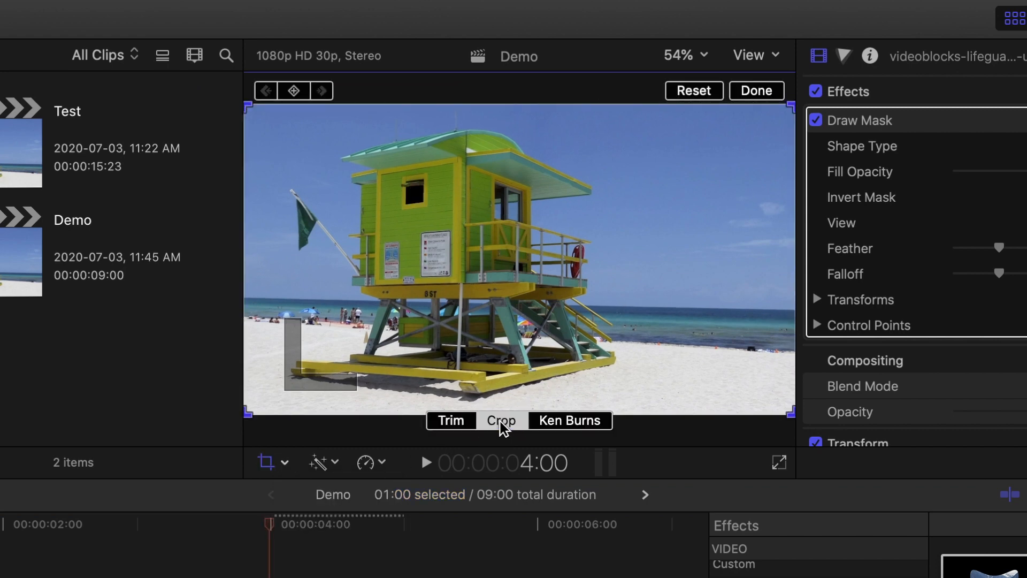
mouse_move(310, 156)
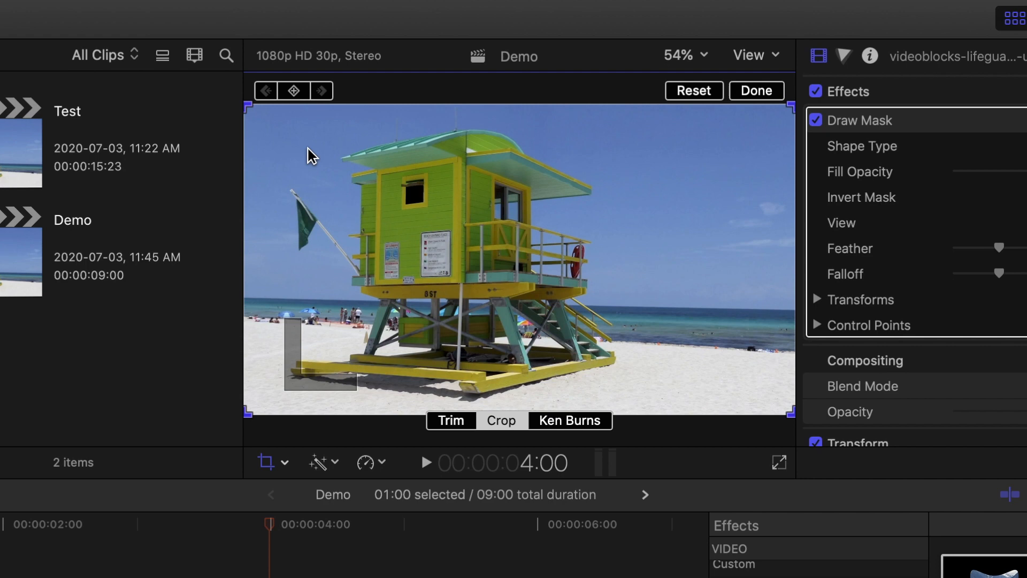
mouse_move(294, 90)
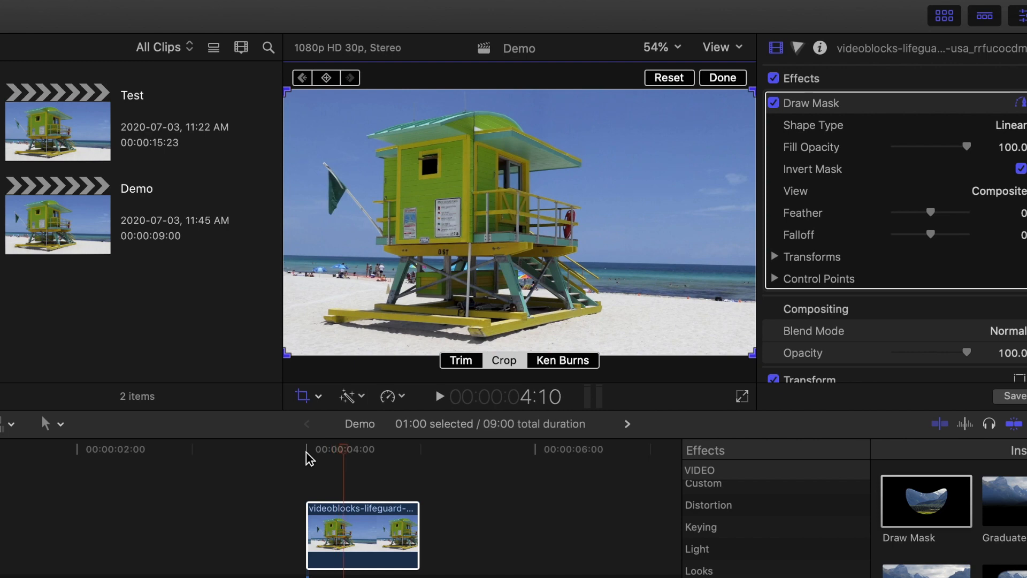
click(502, 359)
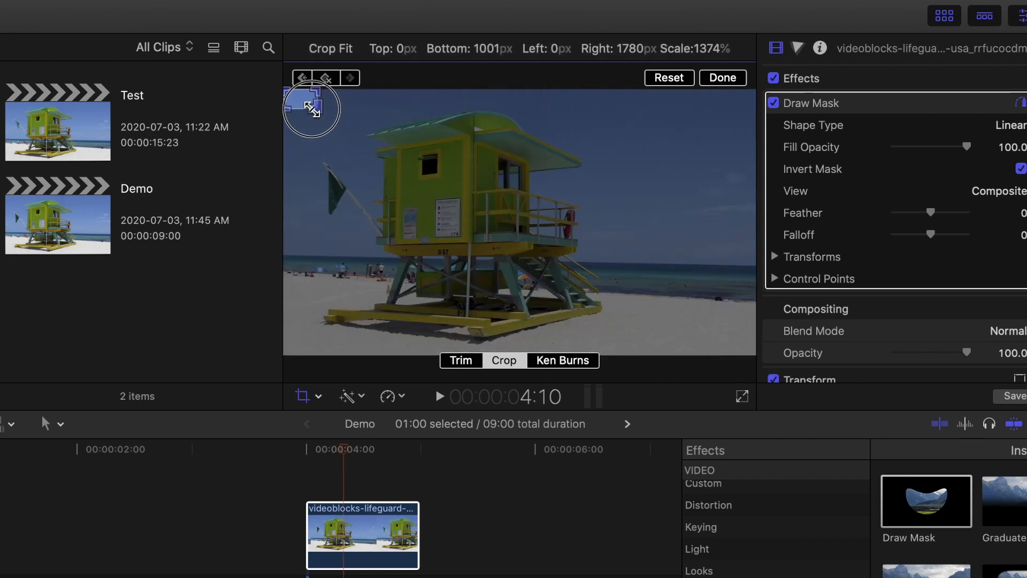
drag(312, 108, 359, 131)
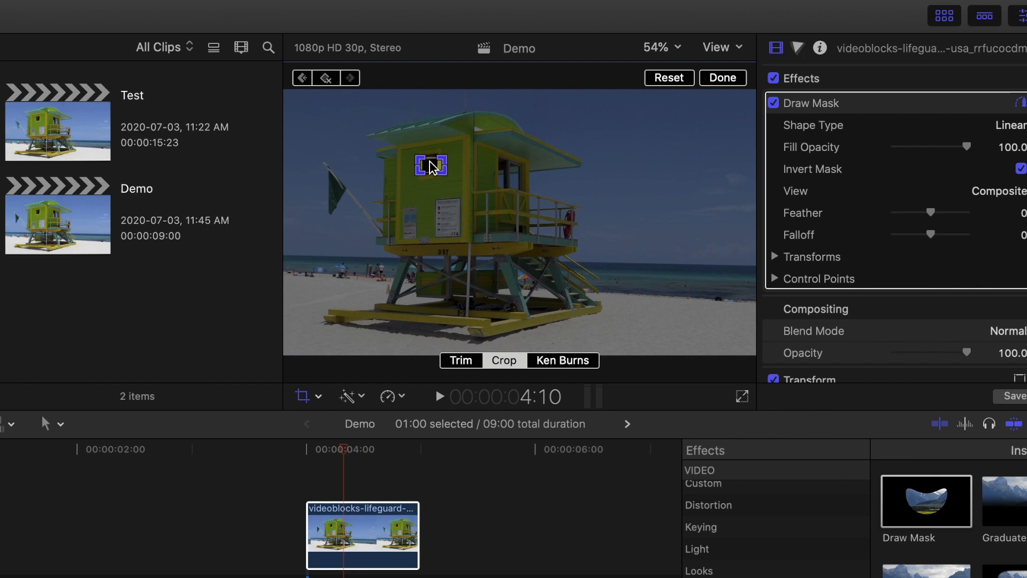
click(661, 47)
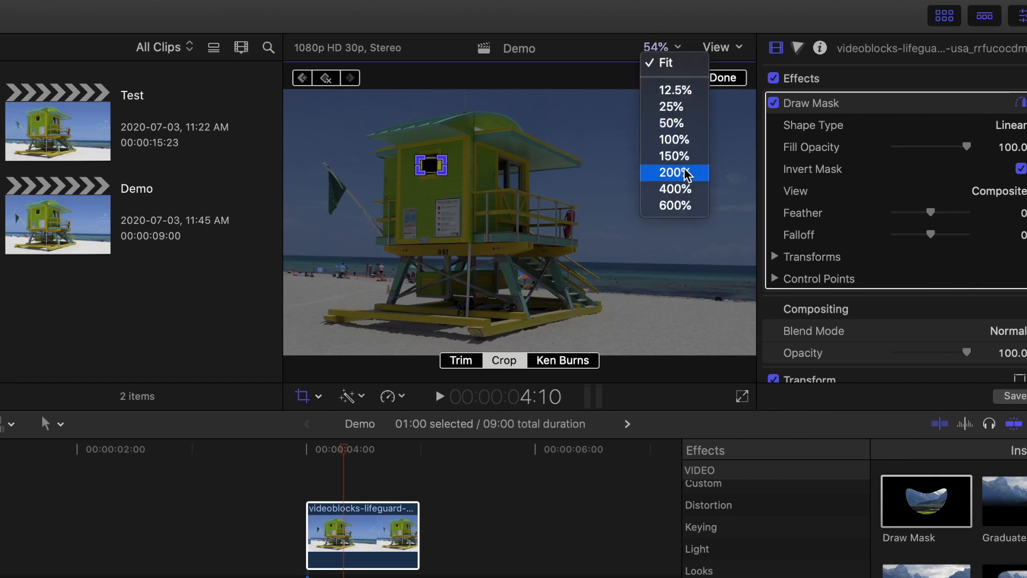
click(674, 189)
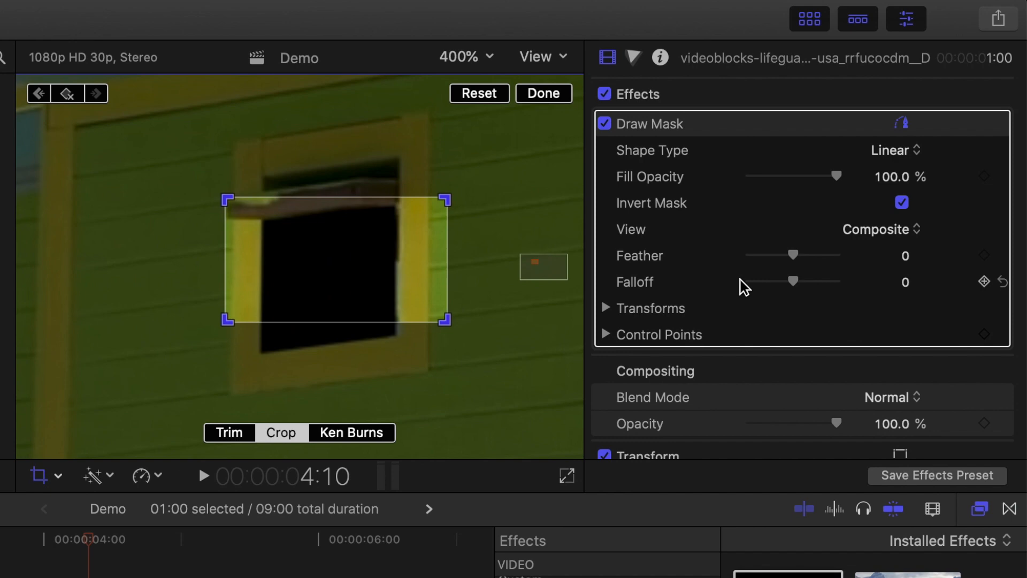
Enter tighter Left, Right and Top crop values, finish cropping, and fit the viewer
scroll(down, 3)
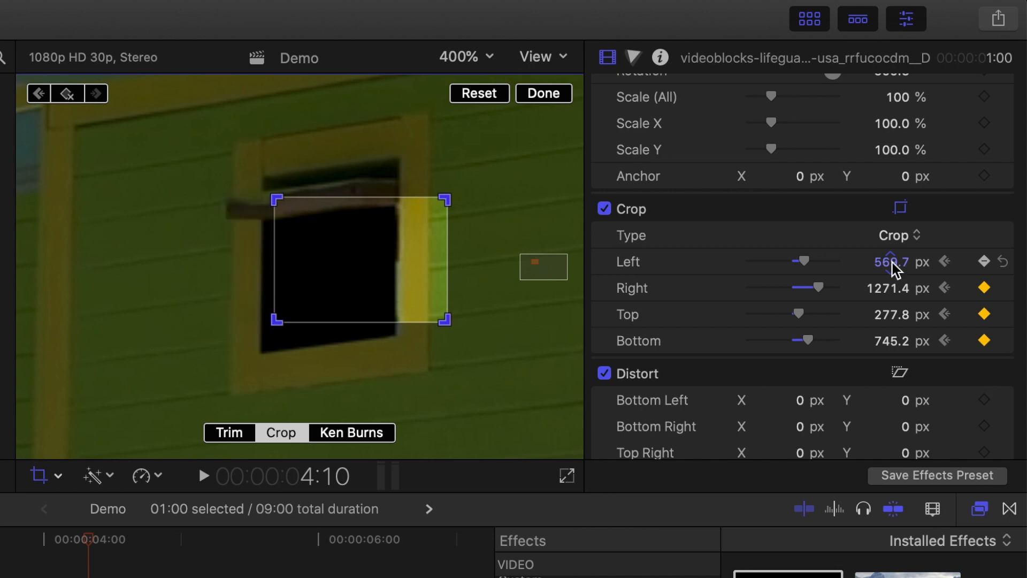
key(option)
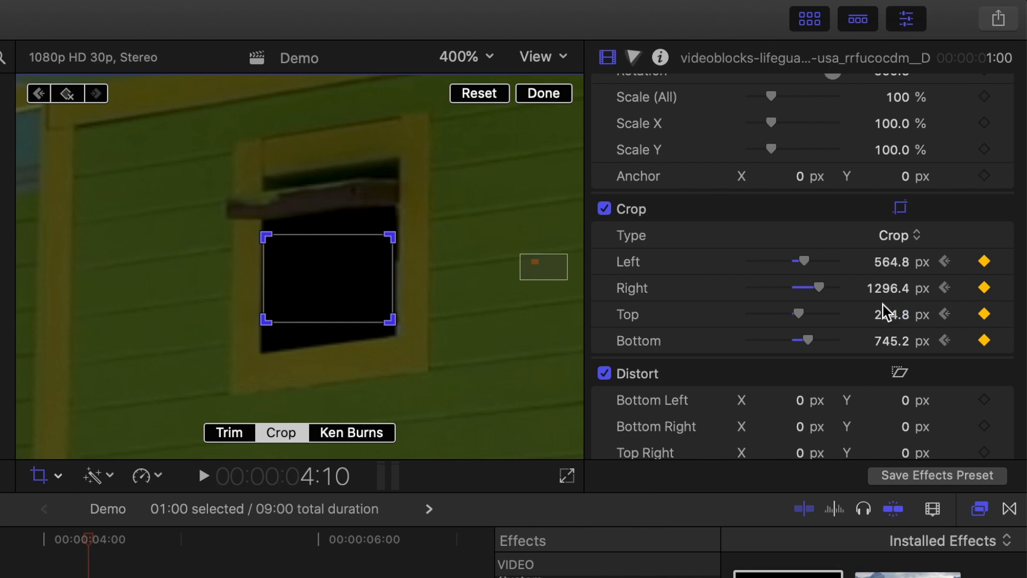
click(543, 94)
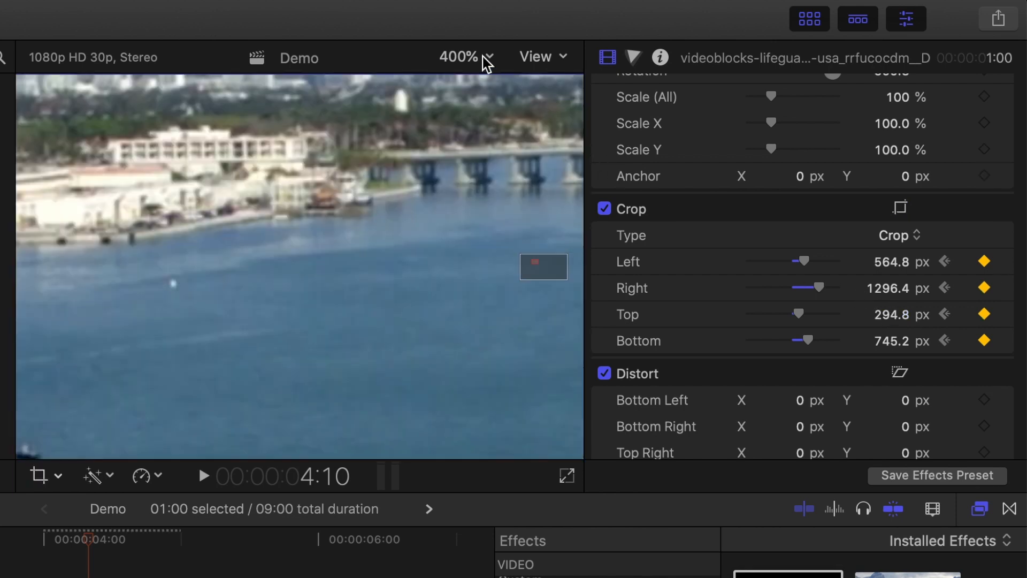
click(465, 56)
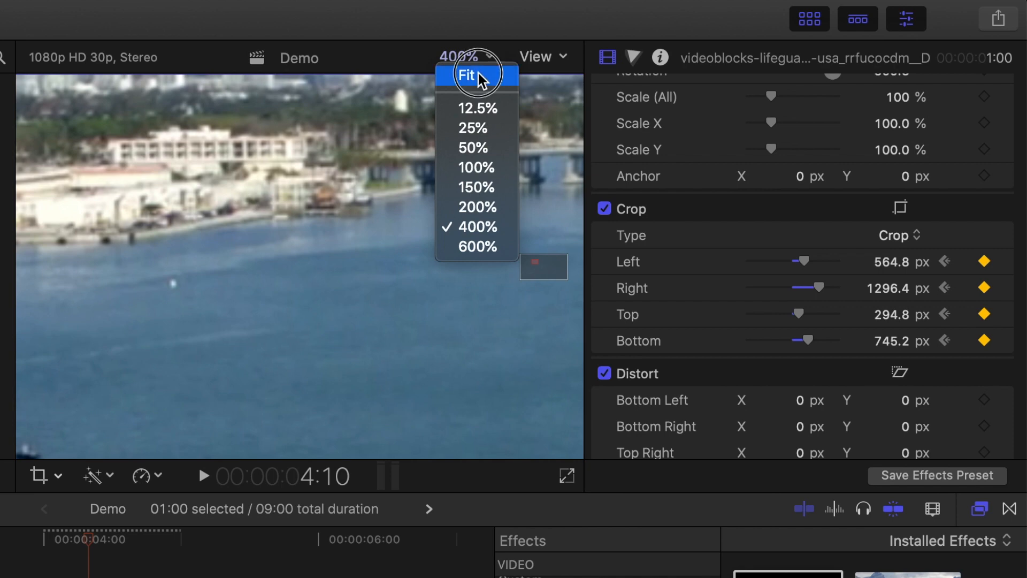
click(466, 74)
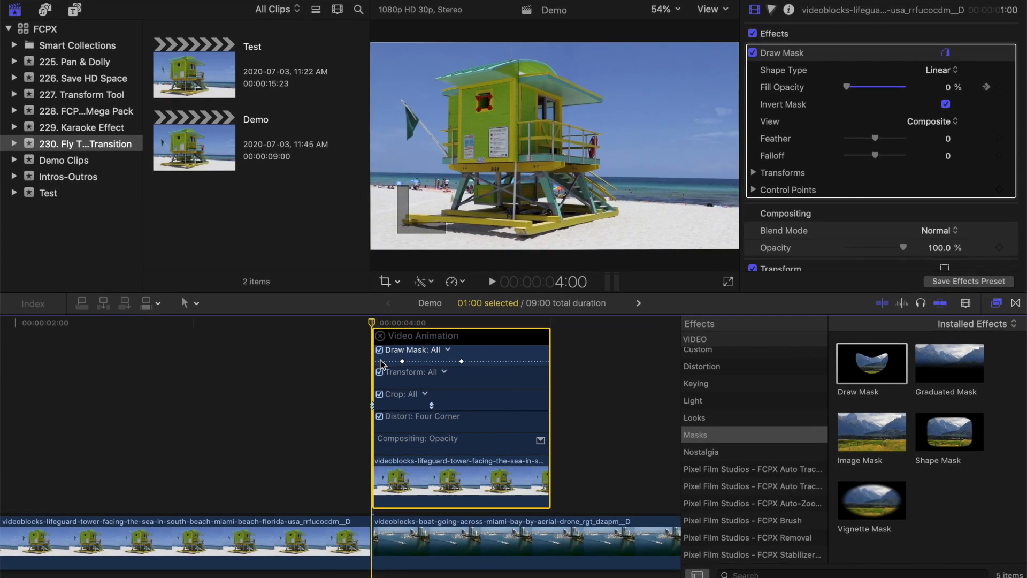
Keyframe the boat clip from 12% scale at the window to 100%, with a linear path
click(524, 540)
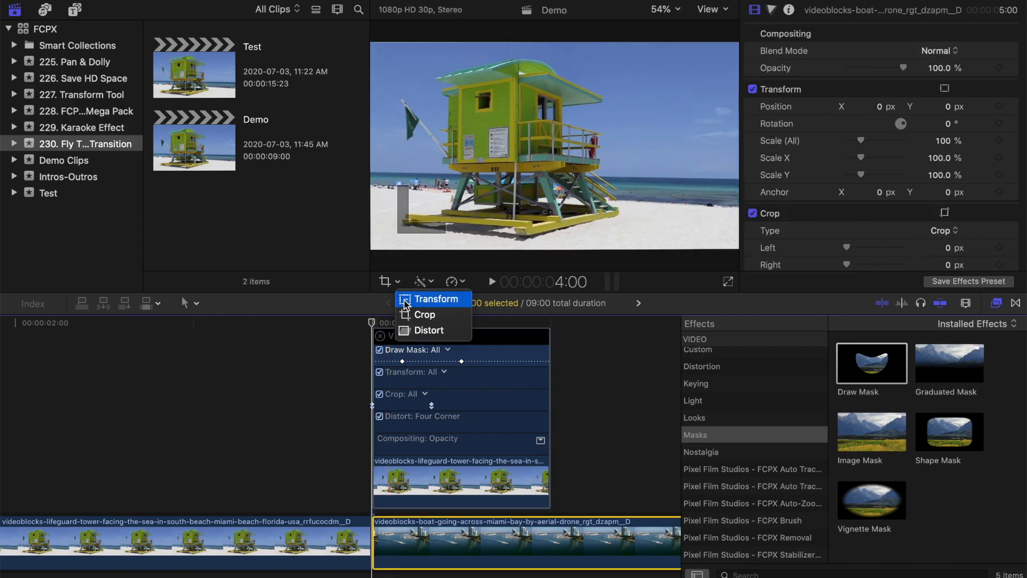
click(435, 299)
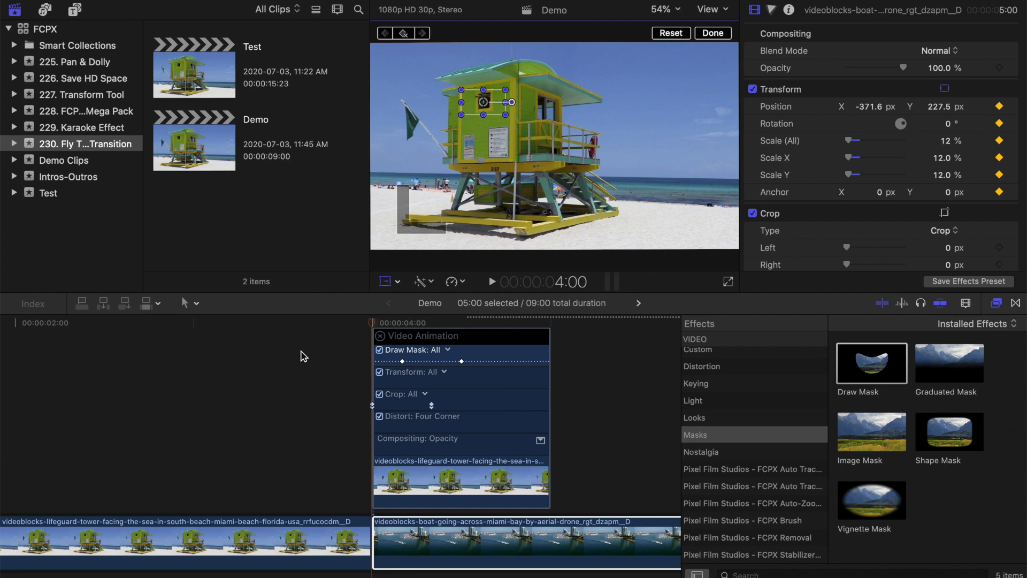
click(429, 322)
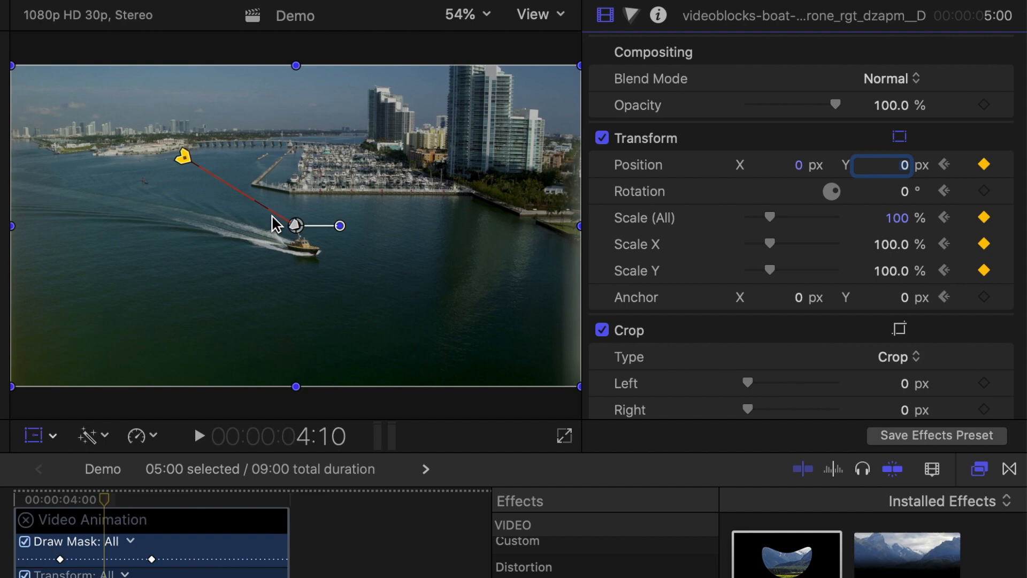
right_click(294, 224)
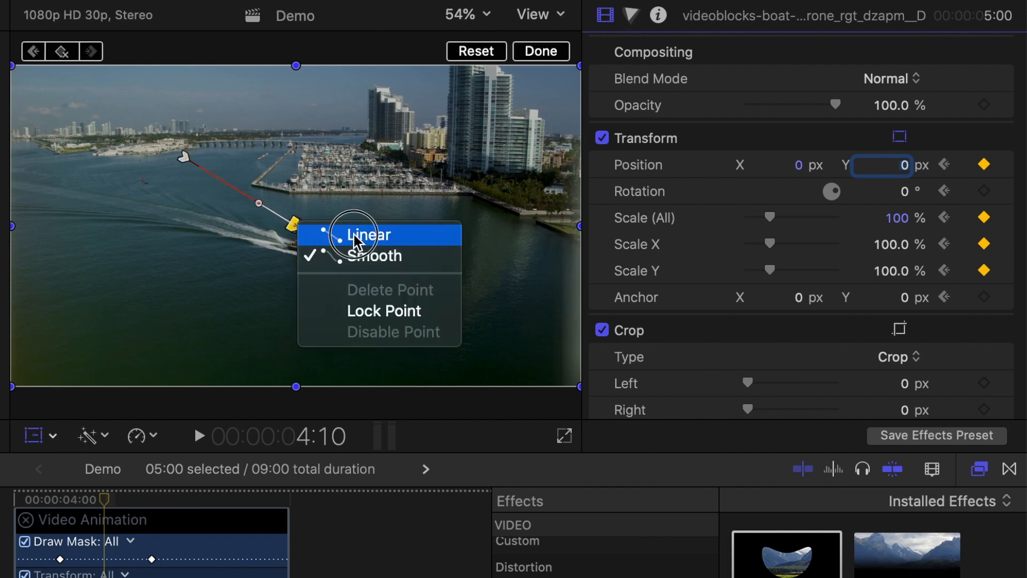
click(371, 235)
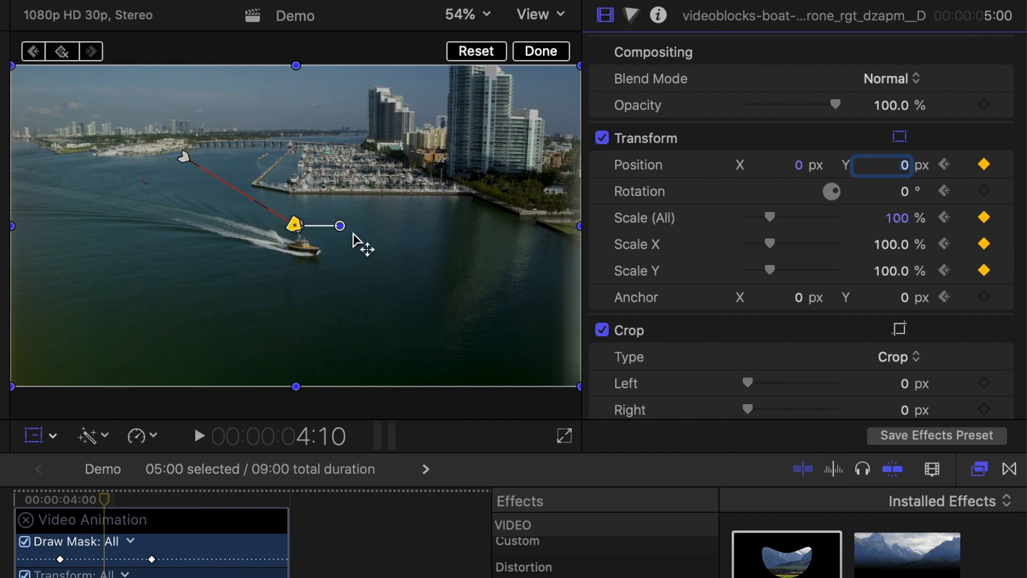
click(540, 94)
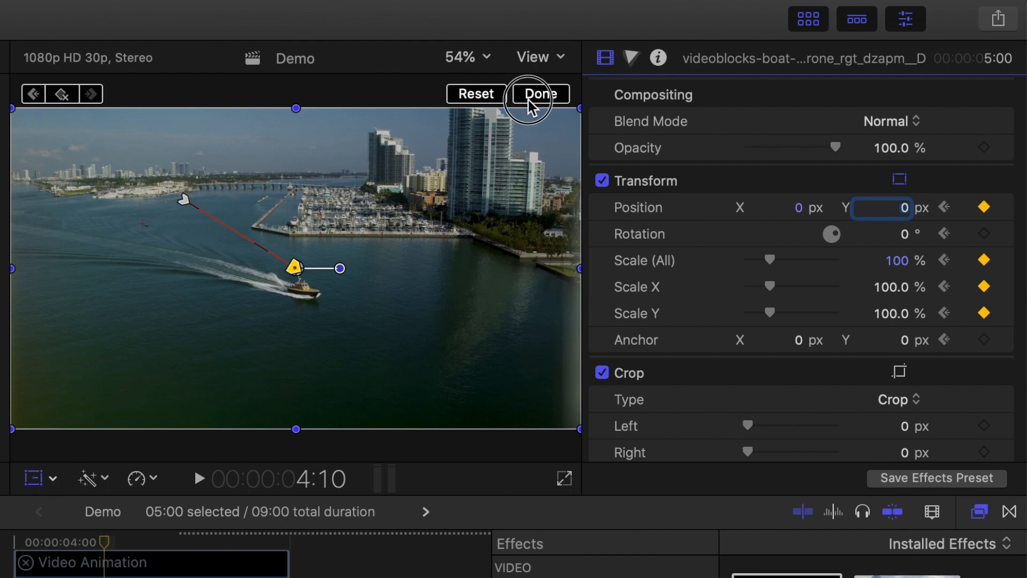
click(539, 93)
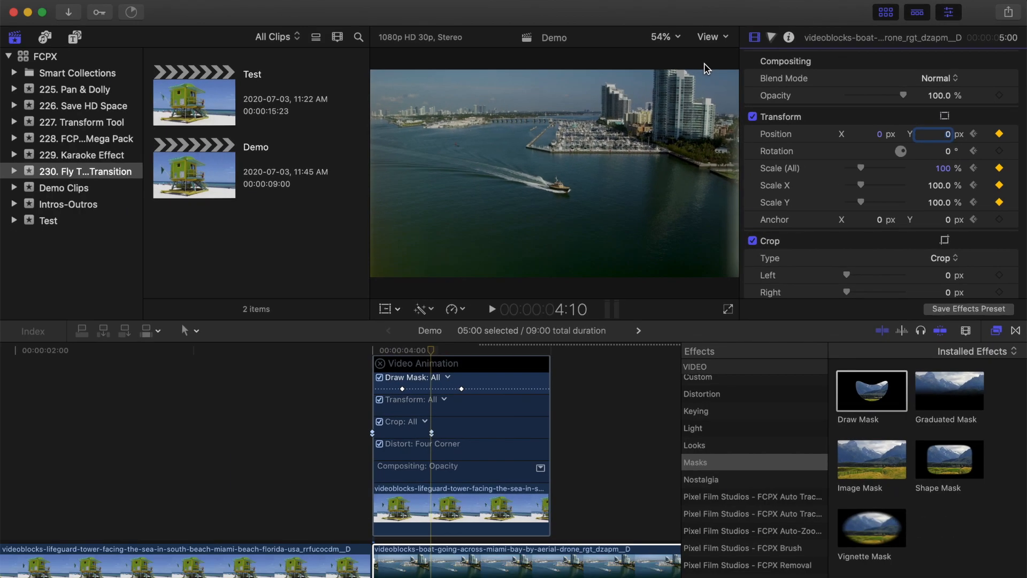
mouse_move(573, 97)
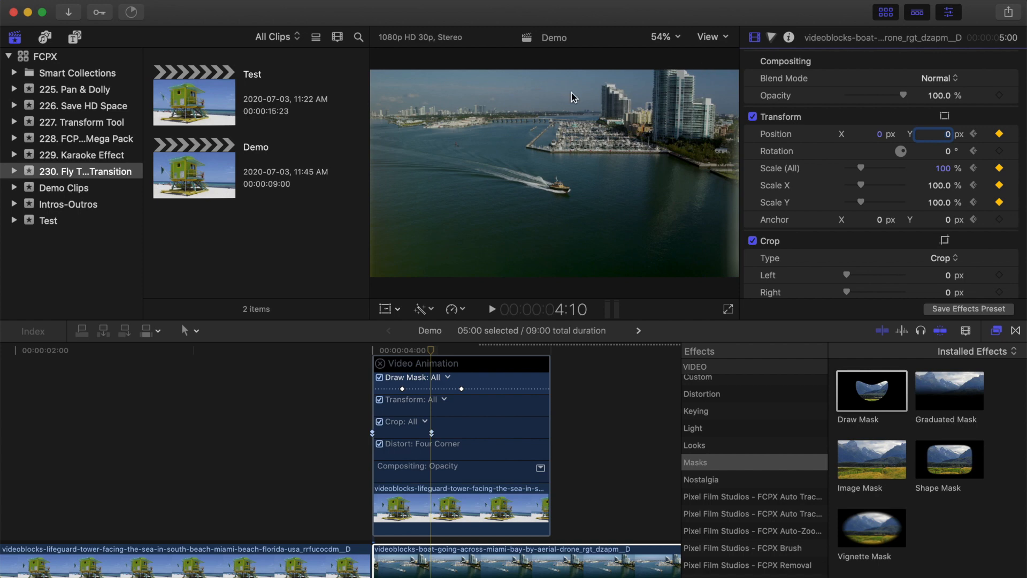
Search Sound Effects for 'woosh' and place Woosh 41 beneath the boat clip
click(79, 65)
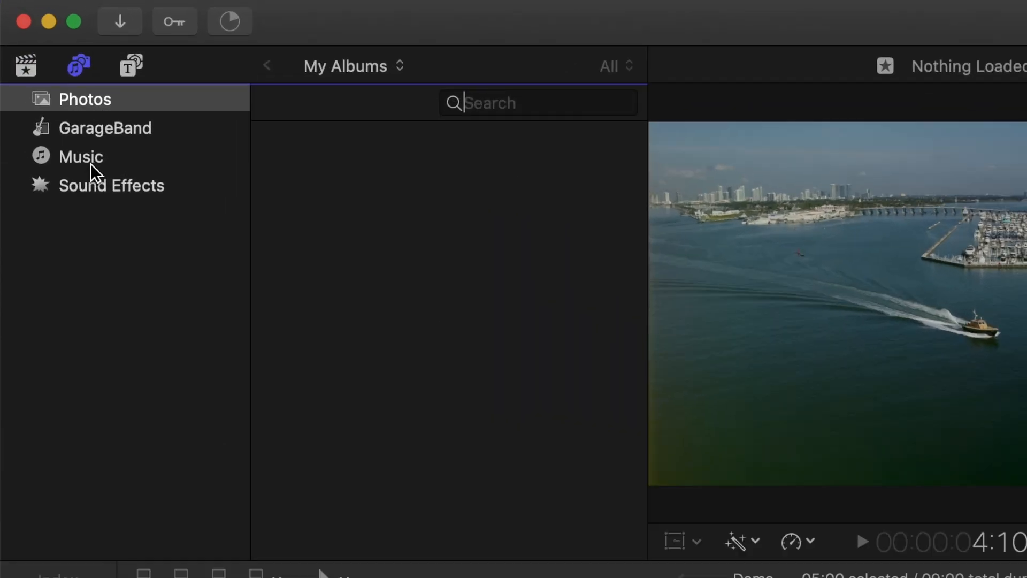
click(112, 186)
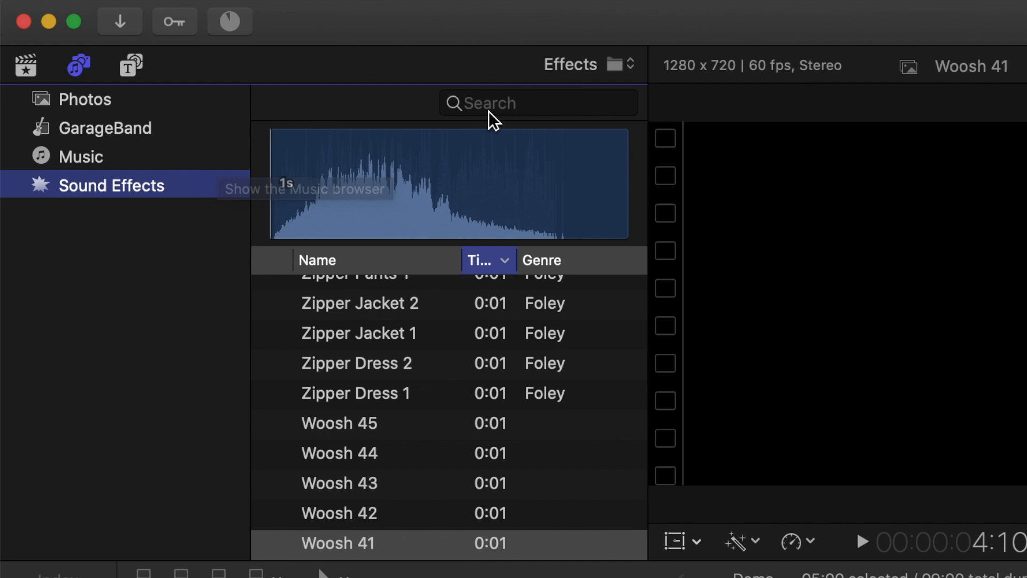
text(woos)
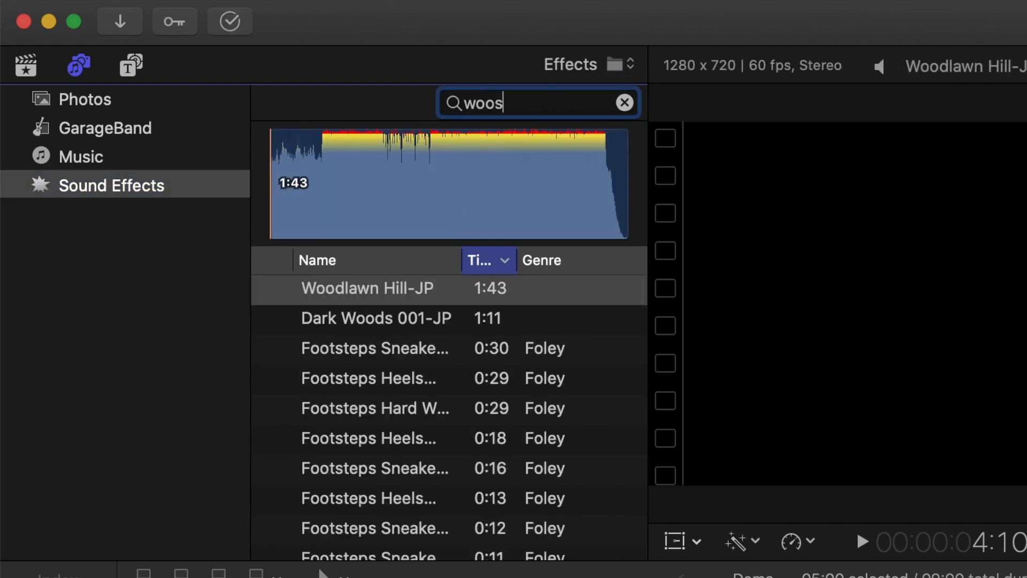
text(h)
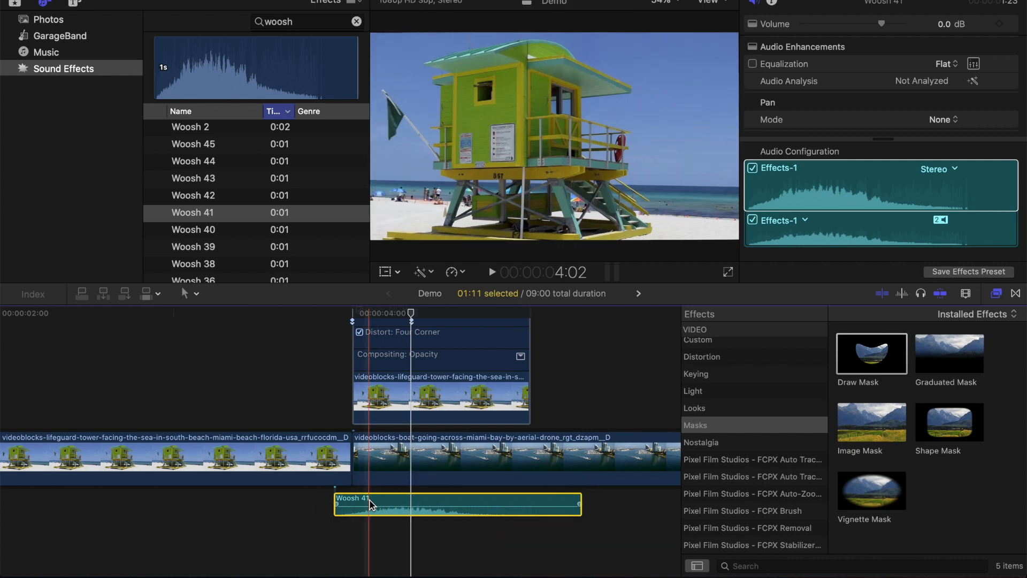
click(129, 380)
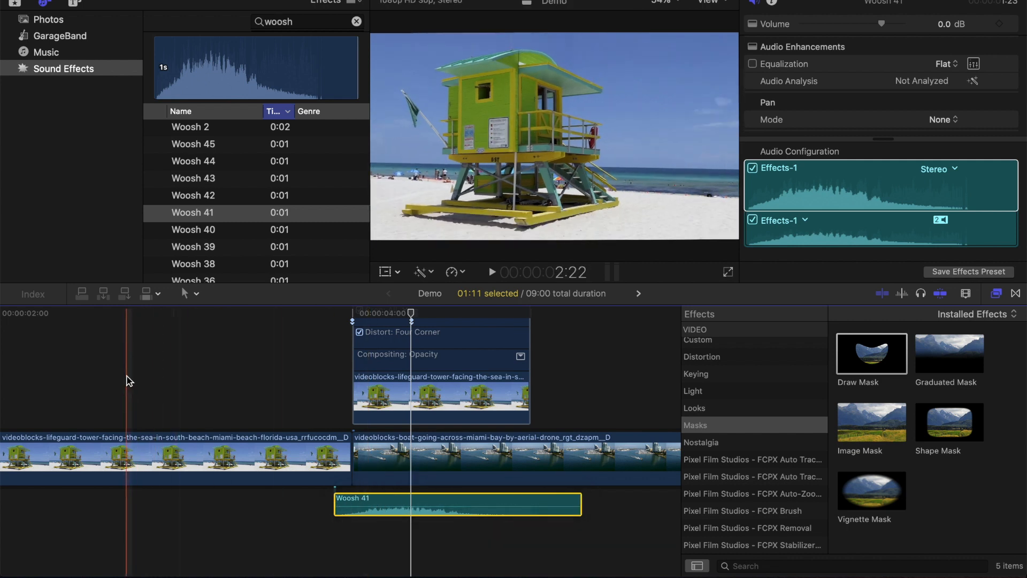